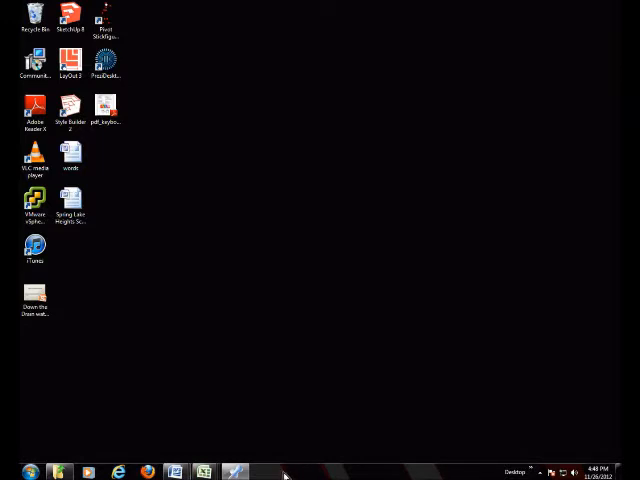
Launch Excel 2007 from the taskbar with a blank workbook
{"action": "left_click", "coordinate": [28, 472]}
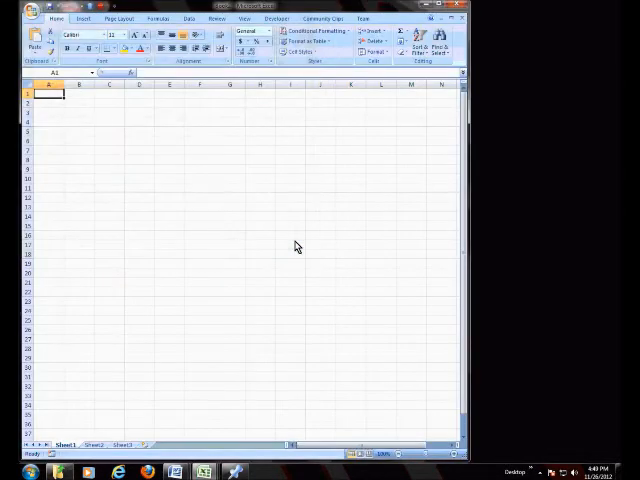
{"action": "mouse_move", "coordinate": [104, 104]}
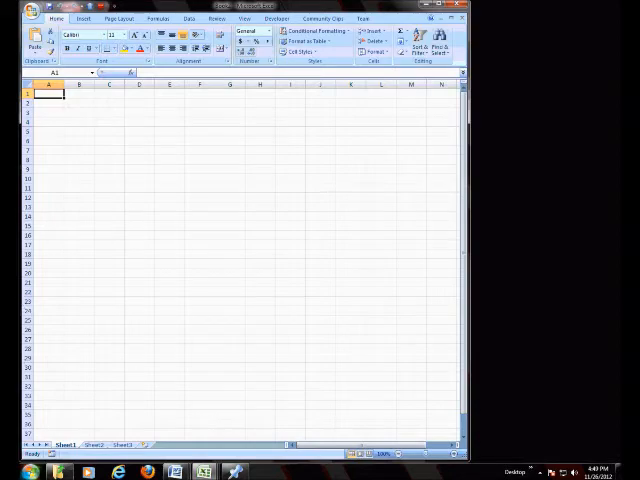
Browse via Start > Computer to the water usage folder and open the Personal Water Use Chart PDF
{"action": "left_click", "coordinate": [12, 472]}
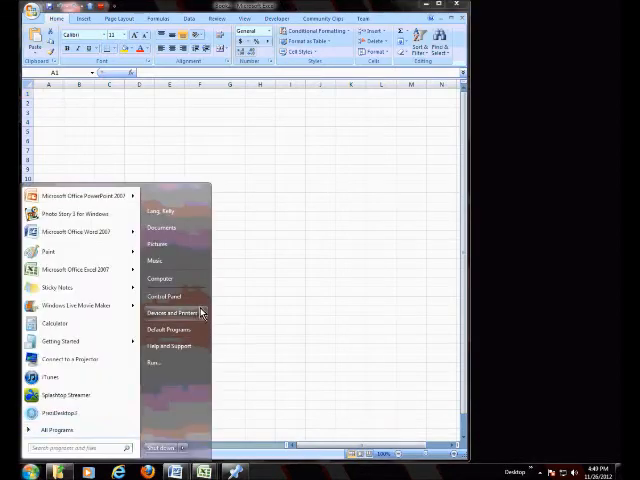
{"action": "left_click", "coordinate": [160, 278]}
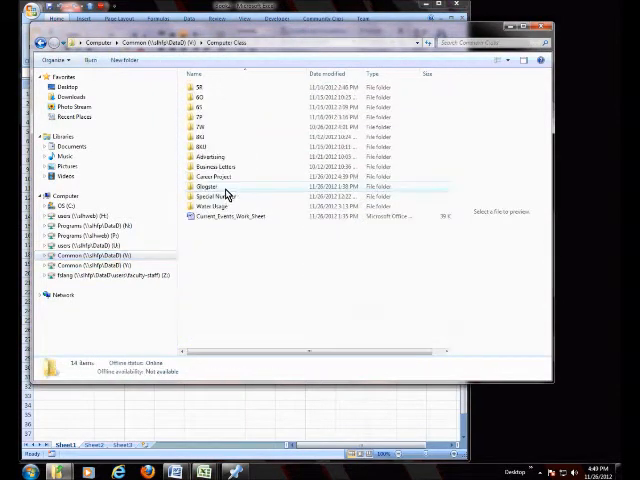
{"action": "double_click", "coordinate": [210, 208]}
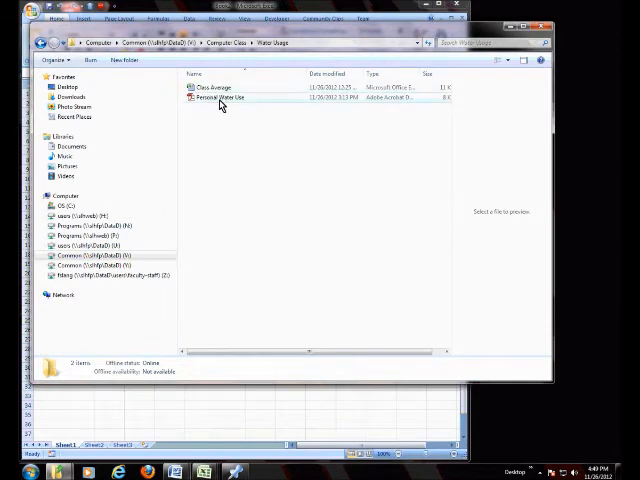
{"action": "double_click", "coordinate": [224, 96]}
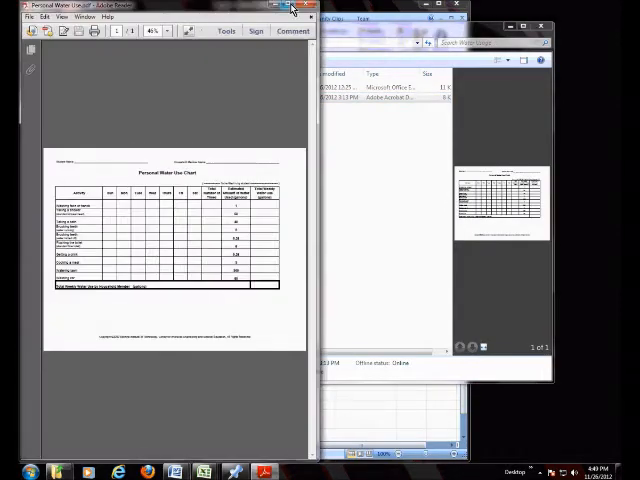
Maximize the Adobe Reader window so the chart fills the screen
{"action": "left_click", "coordinate": [292, 8]}
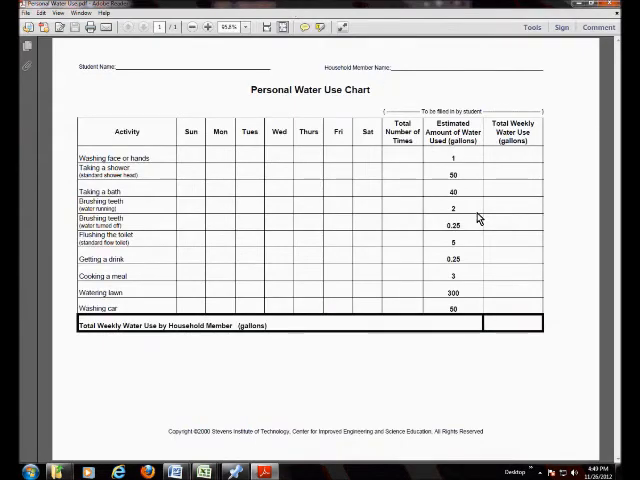
{"action": "mouse_move", "coordinate": [136, 140]}
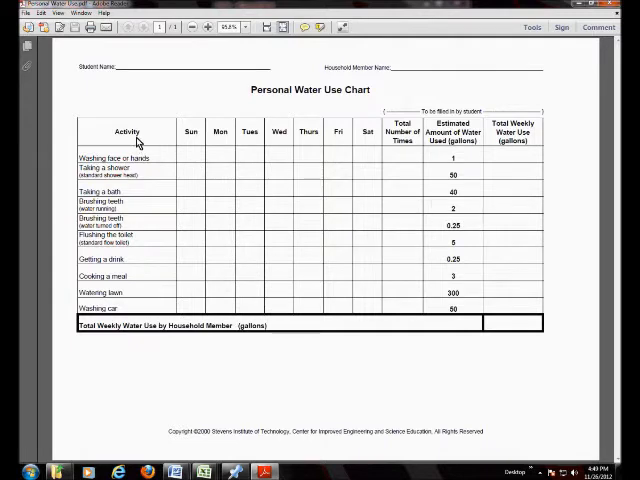
{"action": "mouse_move", "coordinate": [232, 148]}
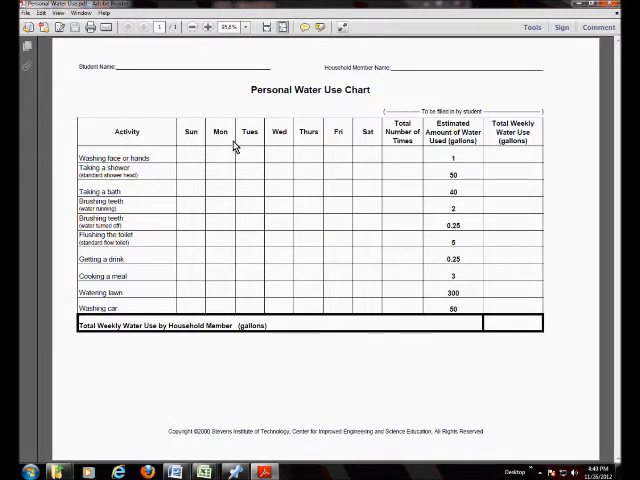
{"action": "mouse_move", "coordinate": [578, 80]}
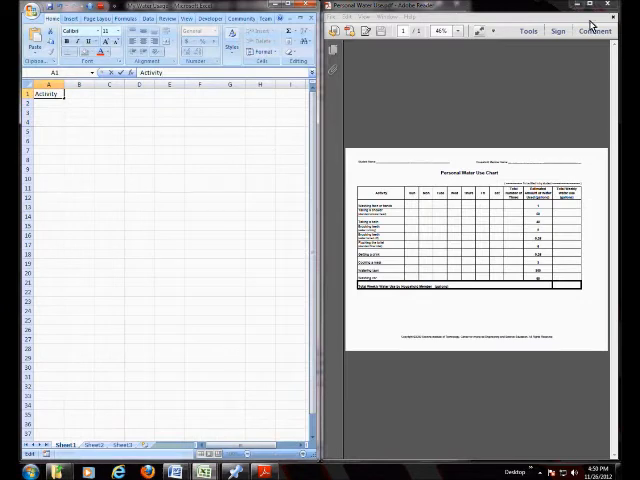
Zoom in on the chart PDF to read its activity rows beside Excel's column A
{"action": "left_click", "coordinate": [460, 30]}
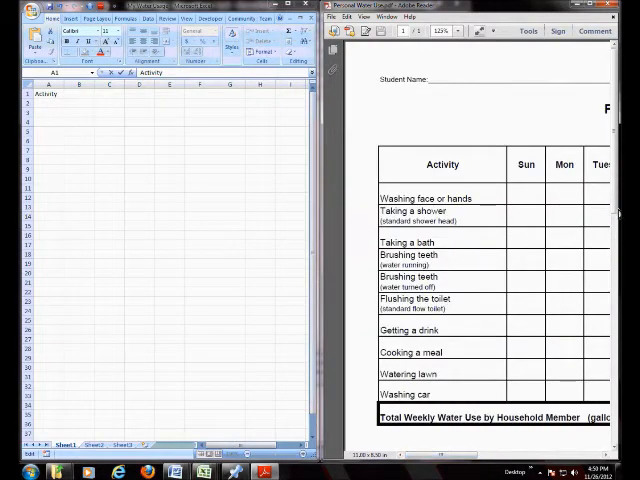
{"action": "scroll", "scroll_direction": "up", "scroll_amount": 3}
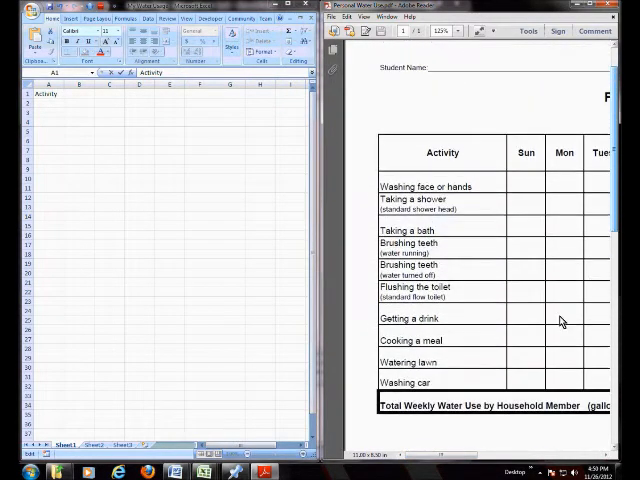
{"action": "mouse_move", "coordinate": [518, 362]}
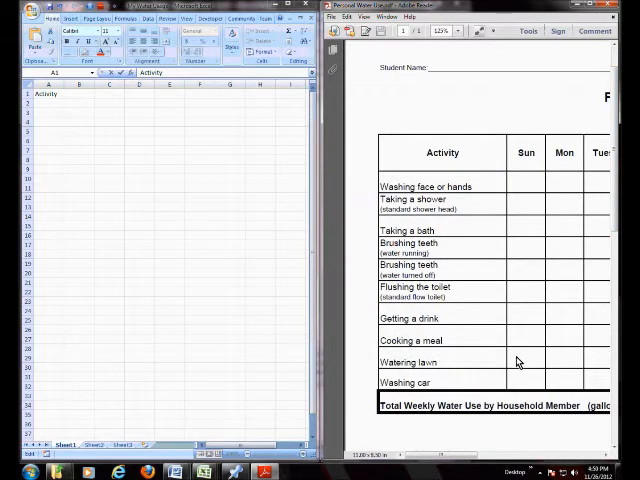
{"action": "mouse_move", "coordinate": [512, 374]}
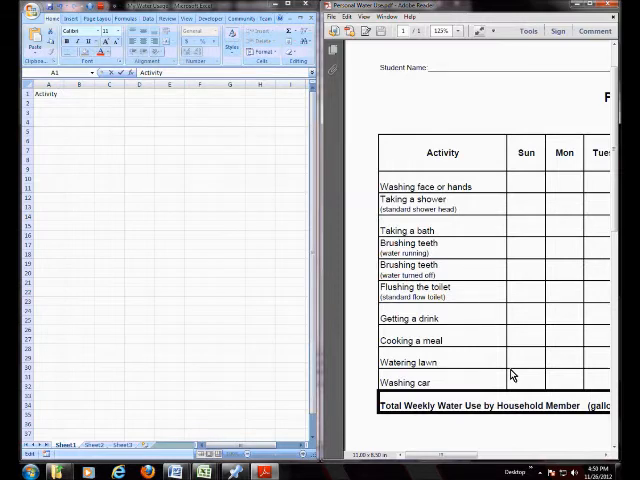
{"action": "mouse_move", "coordinate": [48, 152]}
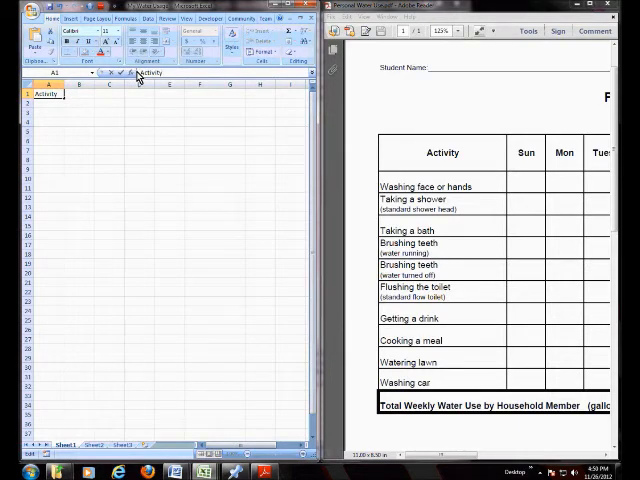
{"action": "mouse_move", "coordinate": [138, 78]}
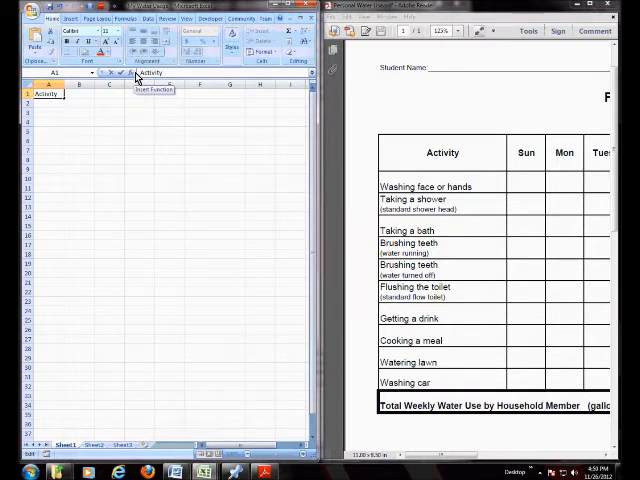
{"action": "mouse_move", "coordinate": [168, 272]}
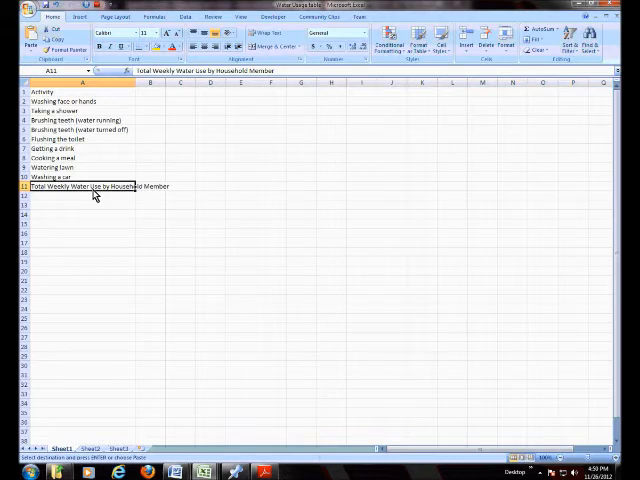
{"action": "mouse_move", "coordinate": [130, 190]}
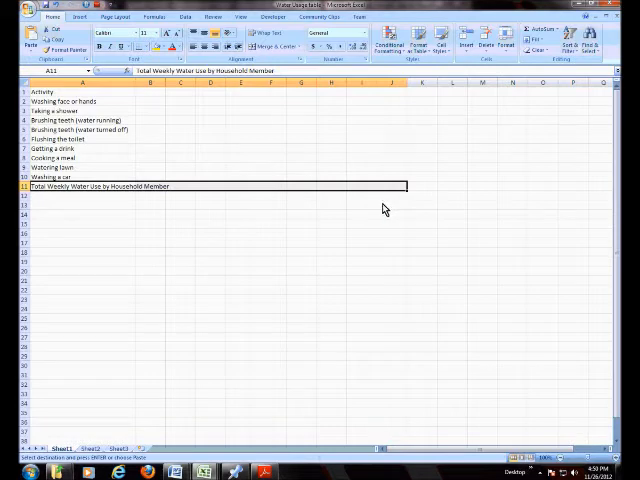
{"action": "mouse_move", "coordinate": [378, 168]}
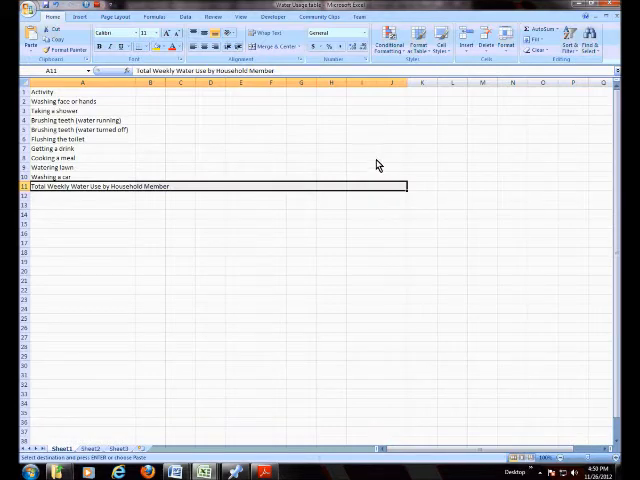
{"action": "mouse_move", "coordinate": [288, 36]}
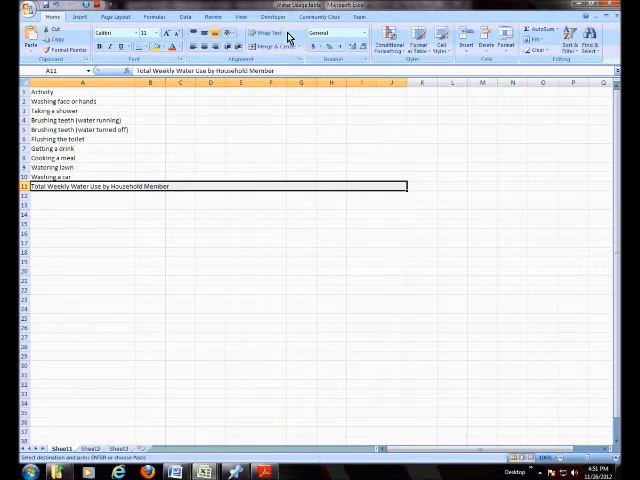
{"action": "mouse_move", "coordinate": [278, 48]}
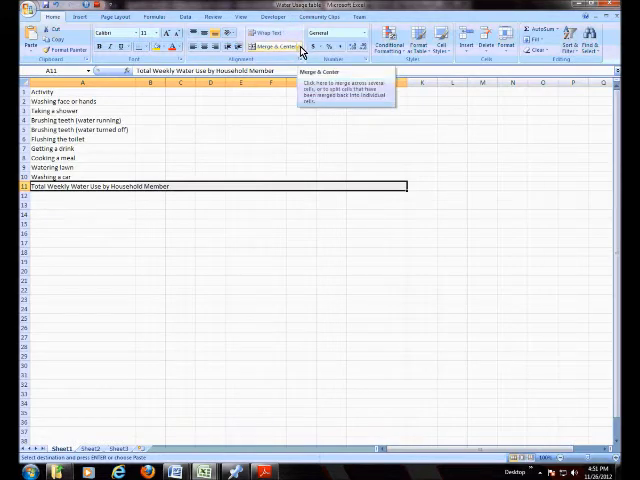
Merge and center the Total Weekly Water Use row label across A15:H15
{"action": "left_click", "coordinate": [300, 48]}
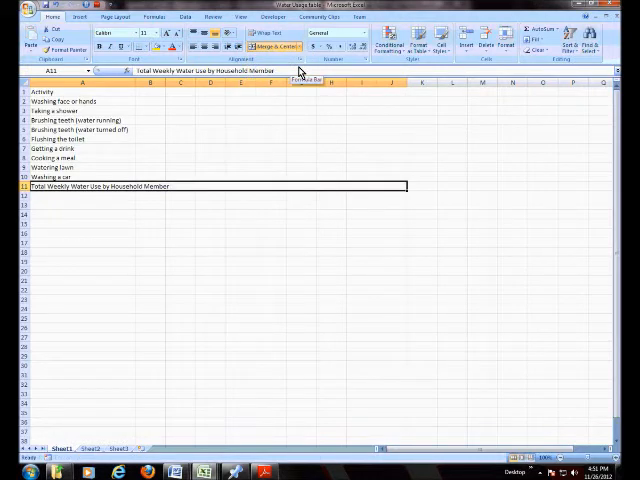
{"action": "mouse_move", "coordinate": [176, 160]}
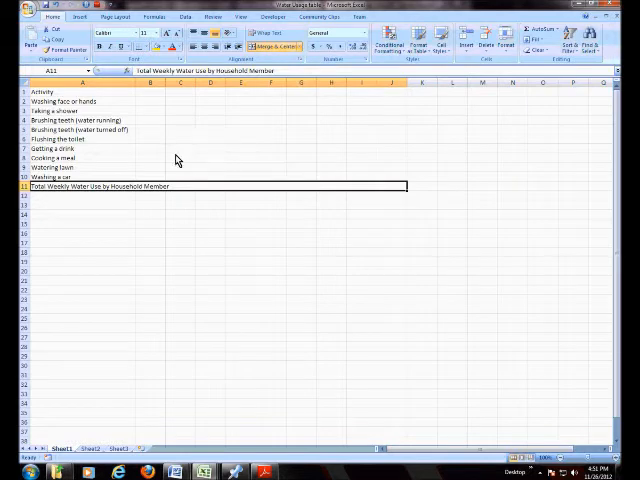
{"action": "mouse_move", "coordinate": [202, 164]}
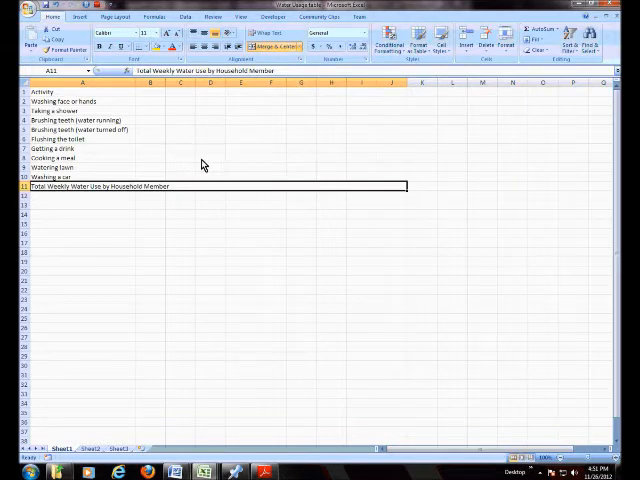
{"action": "left_click", "coordinate": [420, 188]}
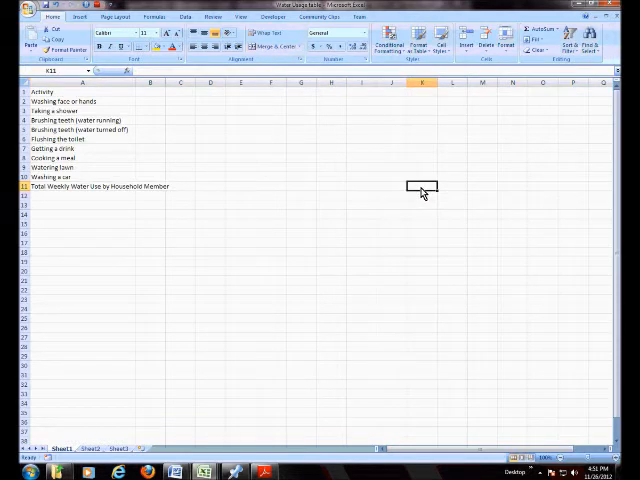
{"action": "mouse_move", "coordinate": [420, 188]}
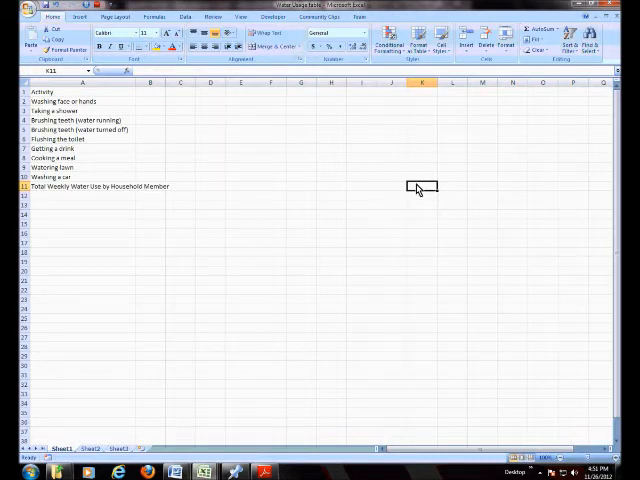
{"action": "mouse_move", "coordinate": [156, 98]}
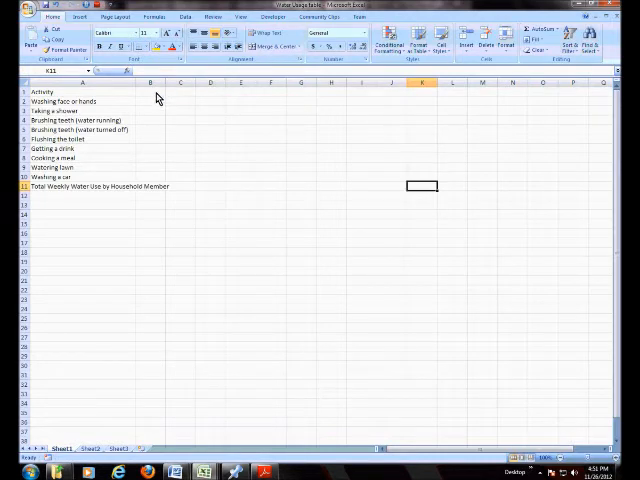
Enter day headers Sun, Mon, Tues, Wed, Thurs, Fri, Sat in B1 through H1
{"action": "left_click", "coordinate": [150, 92]}
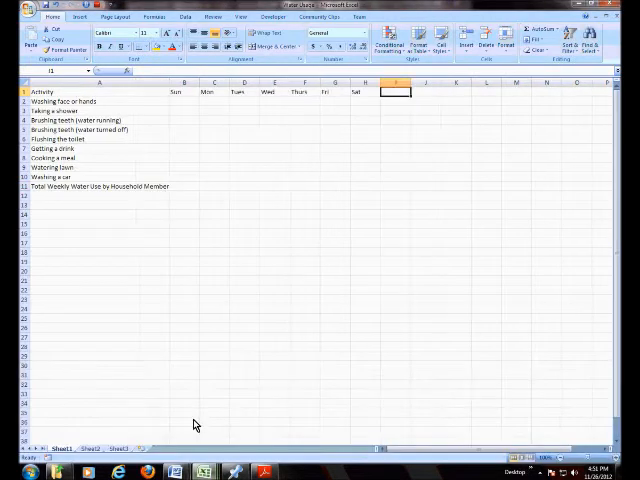
{"action": "left_click", "coordinate": [184, 92]}
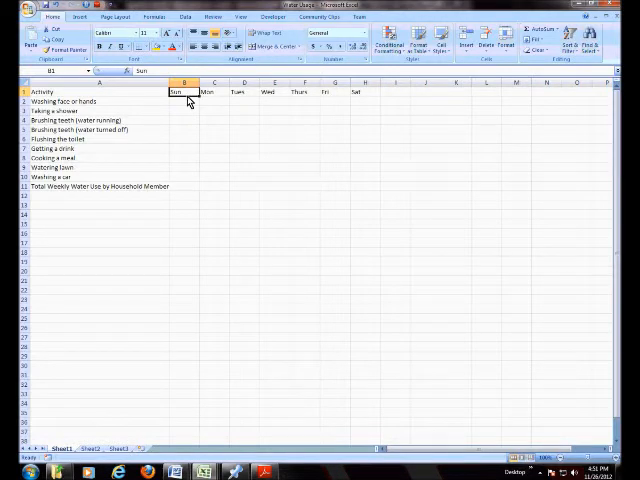
{"action": "left_click", "coordinate": [244, 92]}
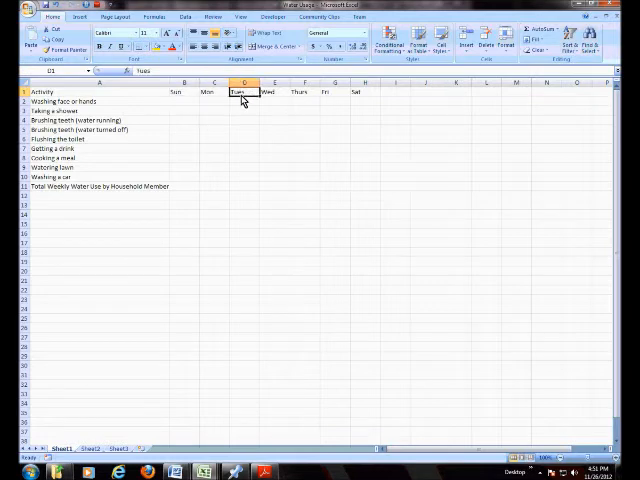
{"action": "left_click", "coordinate": [336, 92]}
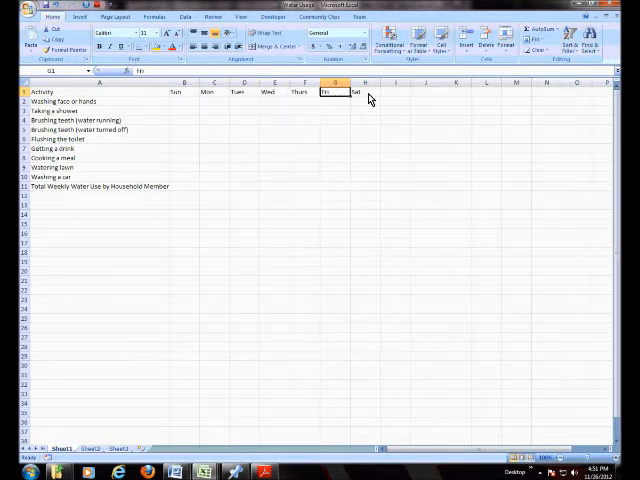
{"action": "left_click", "coordinate": [396, 92]}
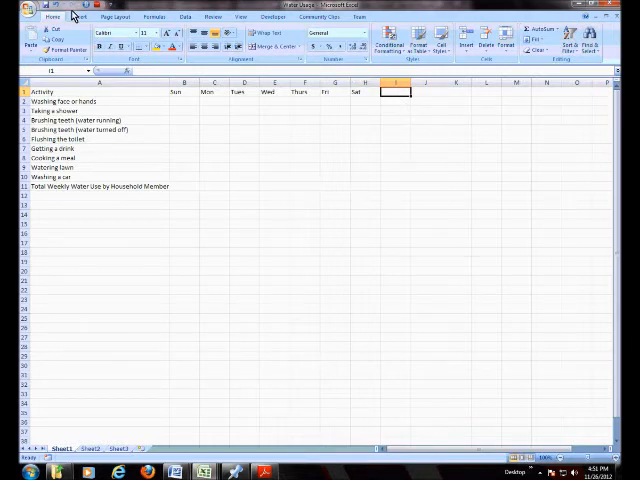
{"action": "left_click", "coordinate": [100, 186]}
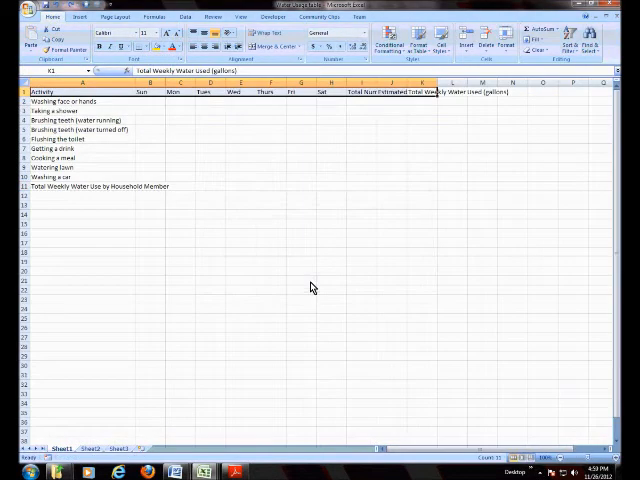
{"action": "mouse_move", "coordinate": [332, 330]}
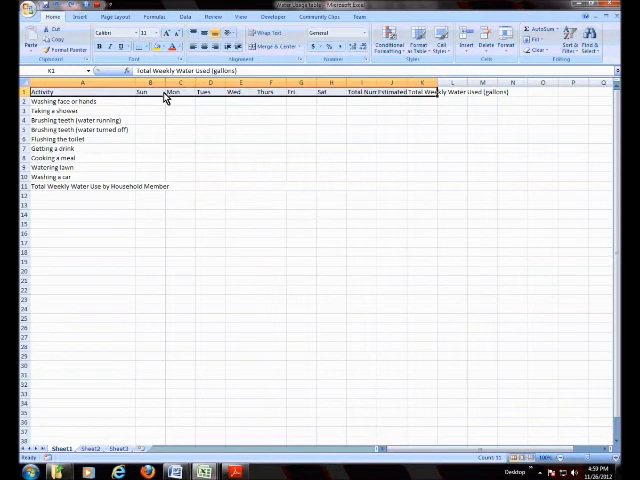
Edit the Sun header in B1 and check the Total Number of Times header
{"action": "left_click", "coordinate": [148, 92]}
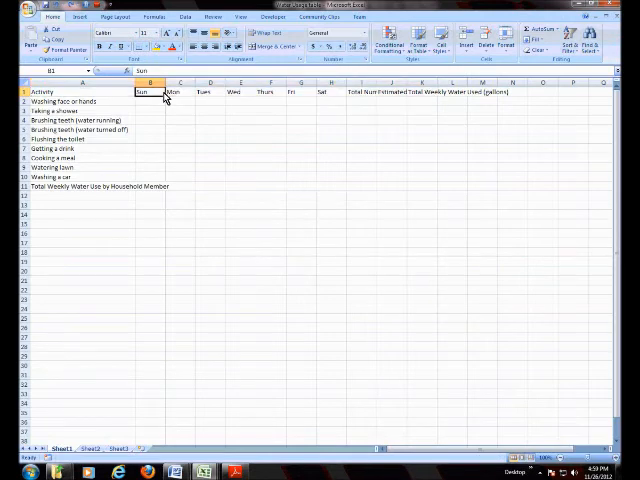
{"action": "double_click", "coordinate": [148, 92]}
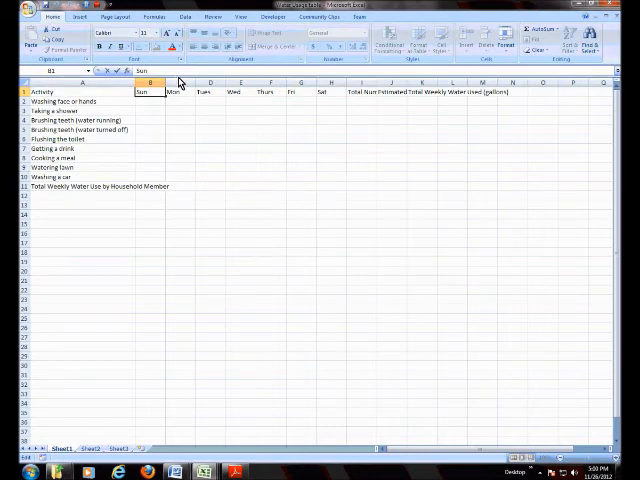
{"action": "mouse_move", "coordinate": [376, 100]}
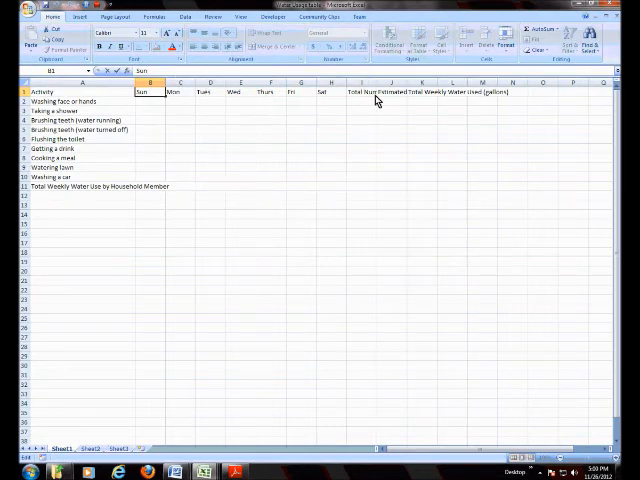
{"action": "left_click", "coordinate": [364, 92]}
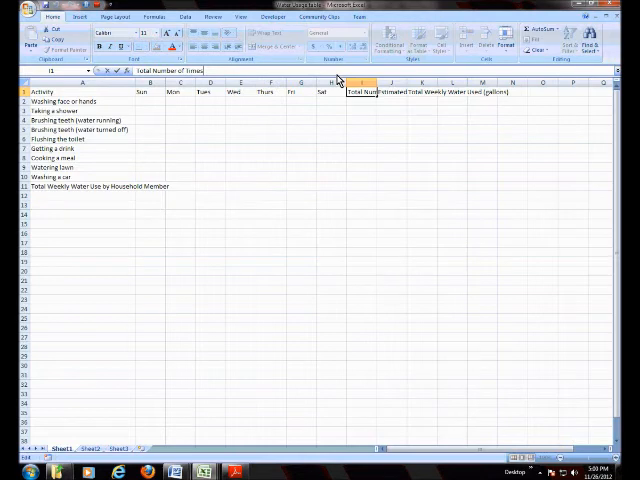
{"action": "mouse_move", "coordinate": [332, 98]}
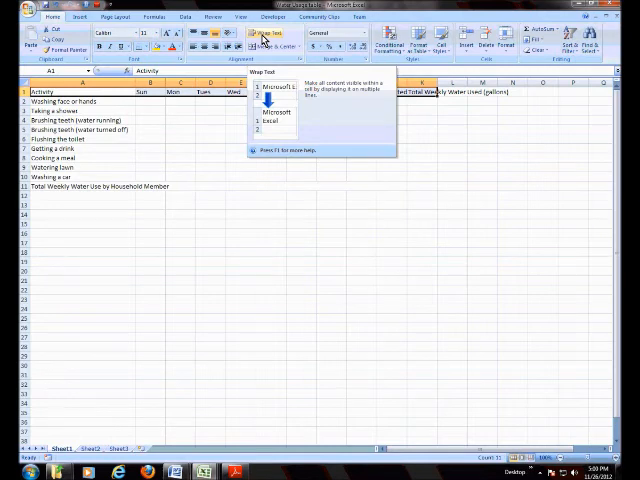
Apply Wrap Text and Center alignment to the header row
{"action": "left_click", "coordinate": [264, 34]}
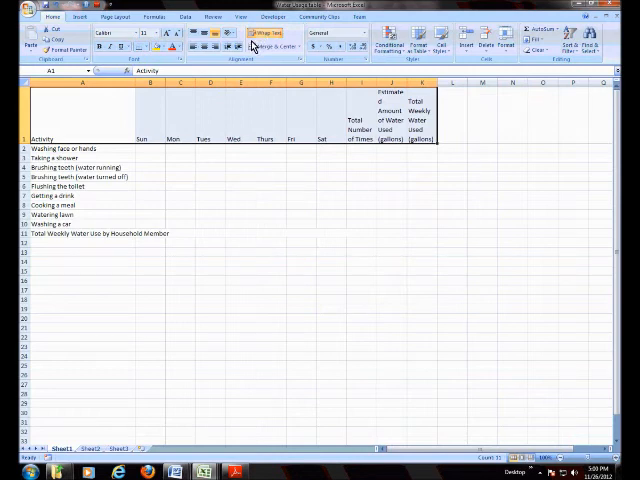
{"action": "left_click", "coordinate": [204, 32]}
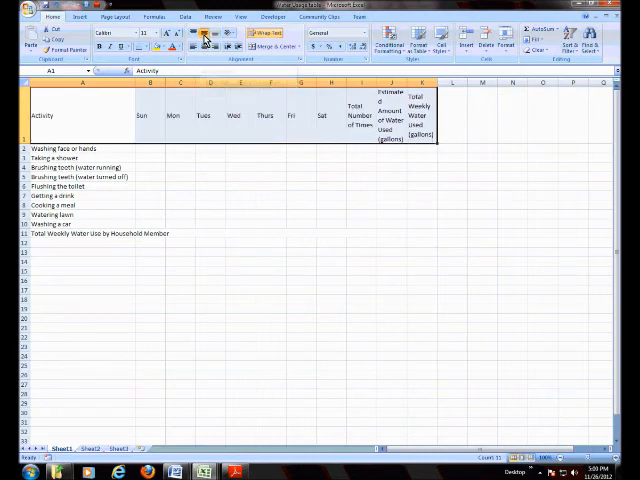